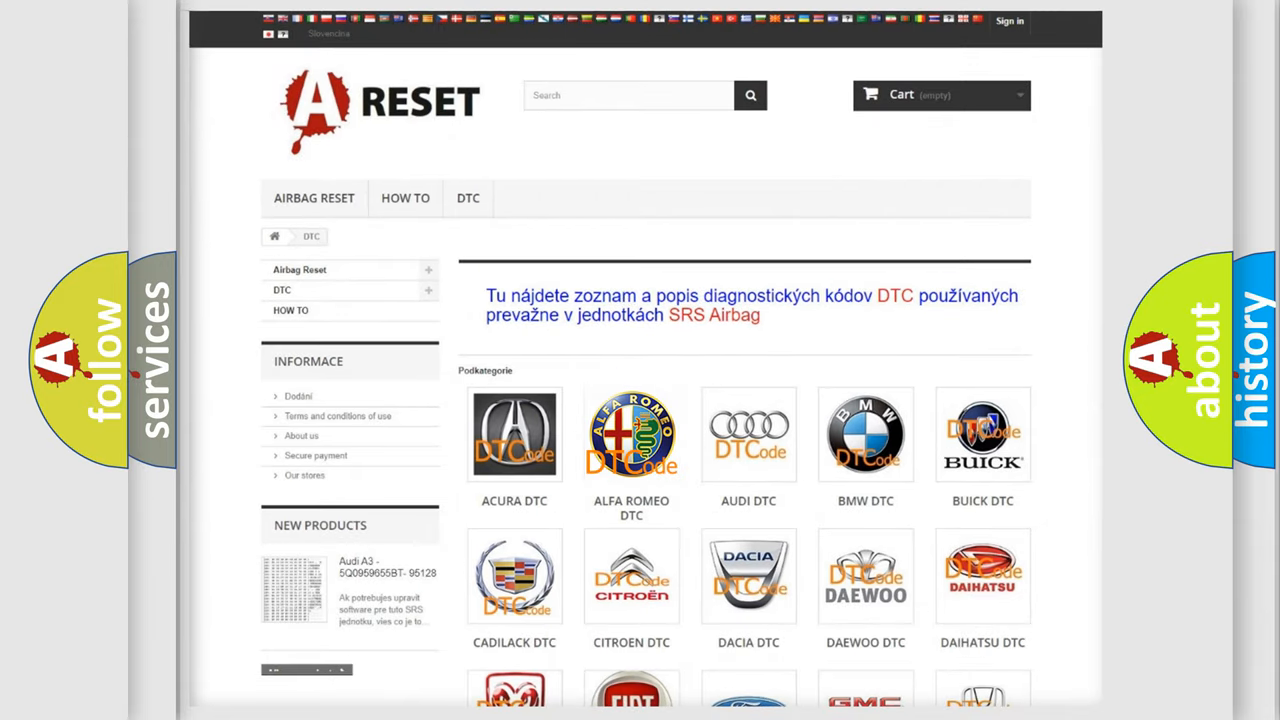
# Step: Open the ALFA ROMEO DTC subcategory and browse its diagnostic codes down to the early P codes
pyautogui.click(631, 434)
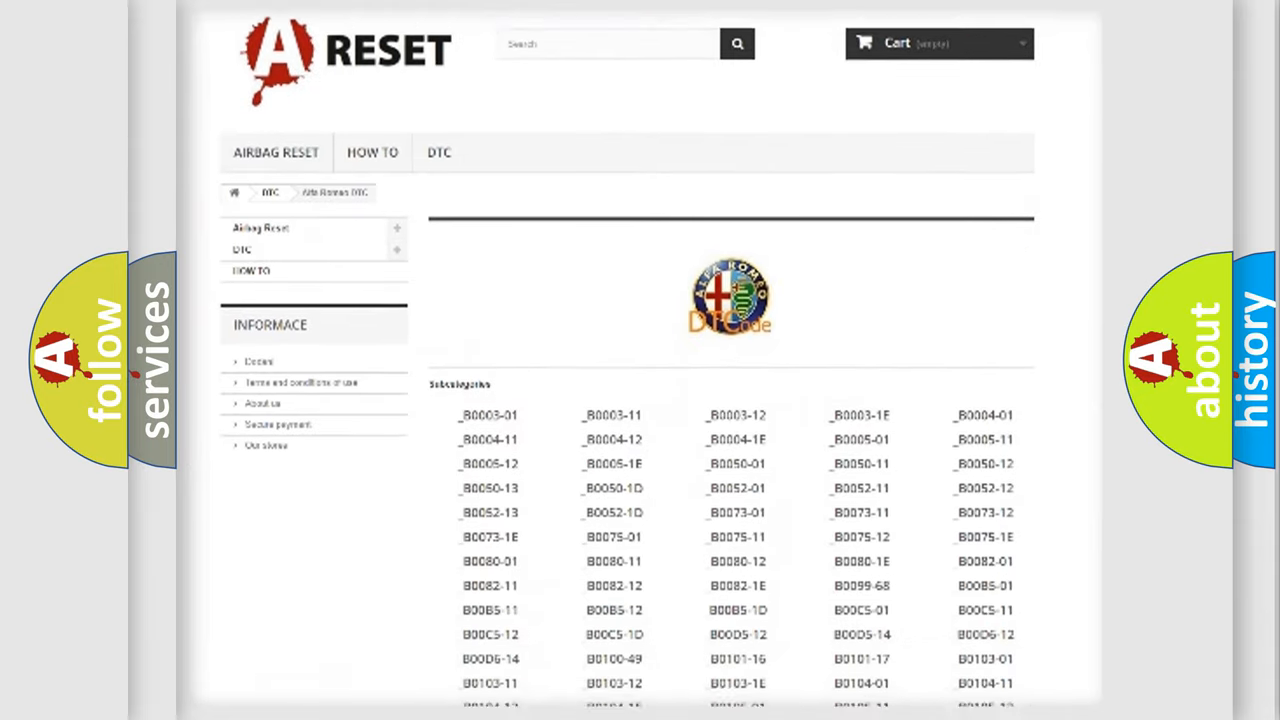
pyautogui.scroll(-3)
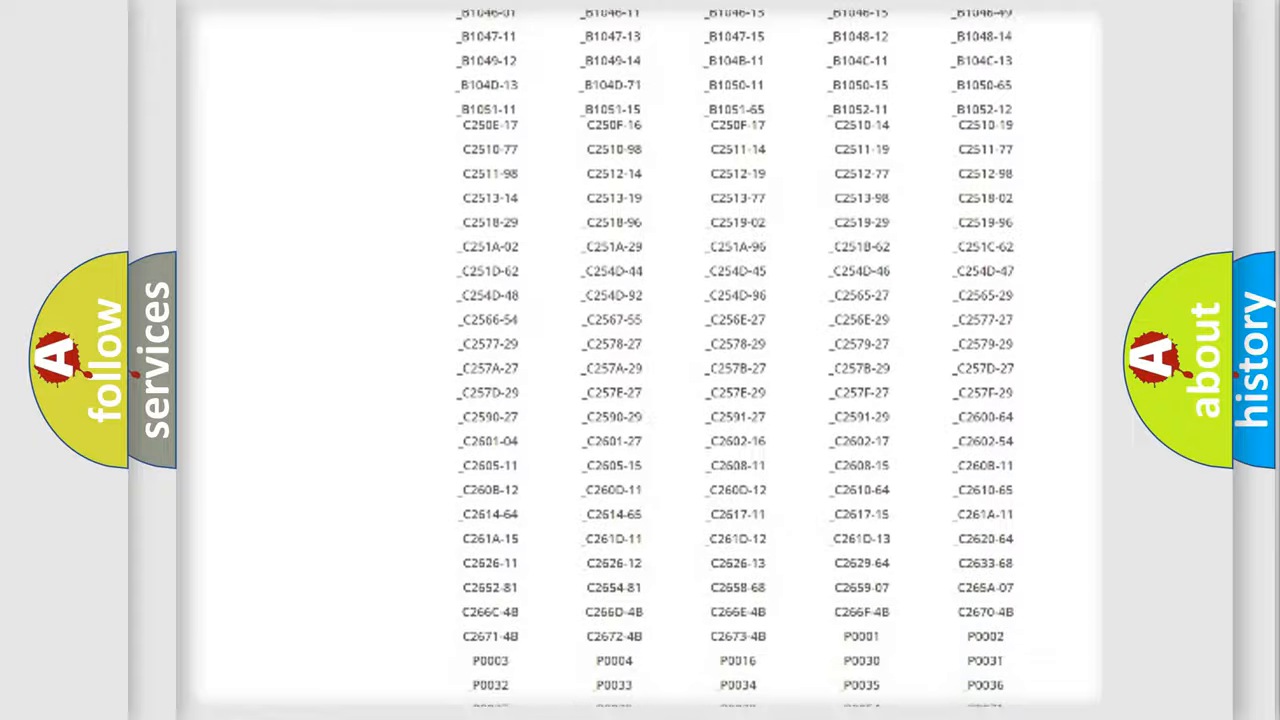